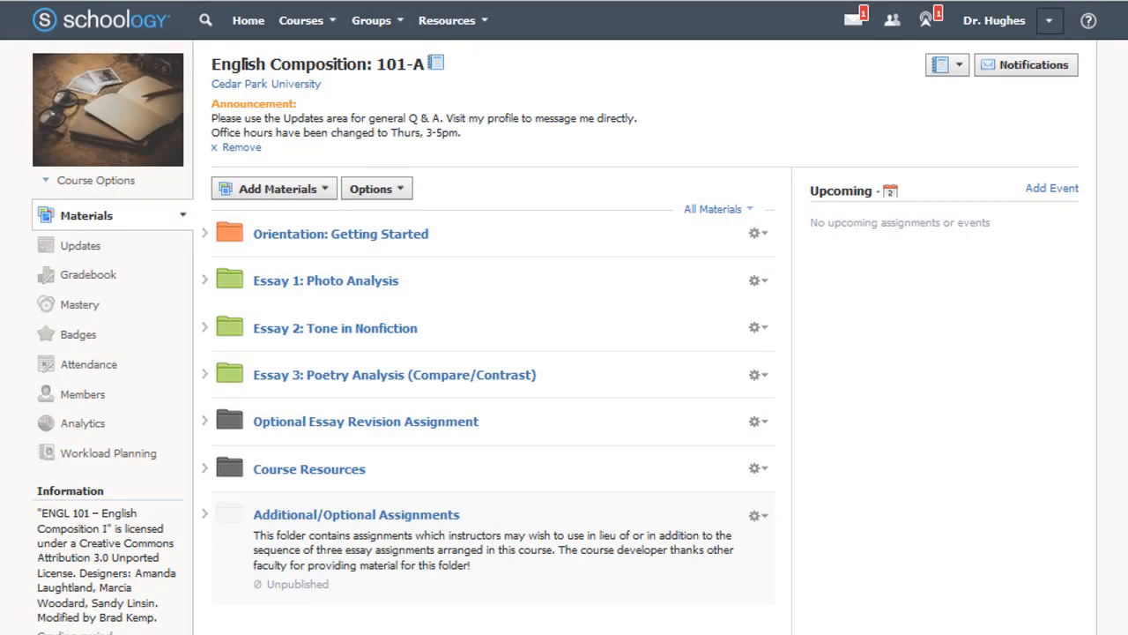
Expand the Essay 1: Photo Analysis folder and show actions for the E1.1 Whistler's Mother discussion
left_click(275, 187)
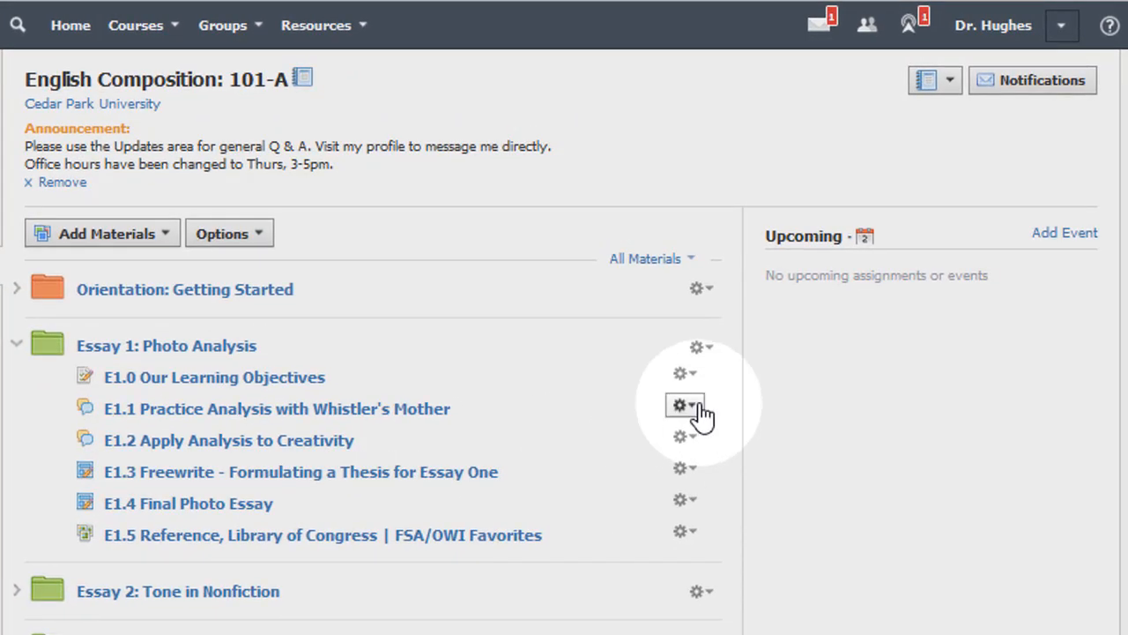
left_click(680, 403)
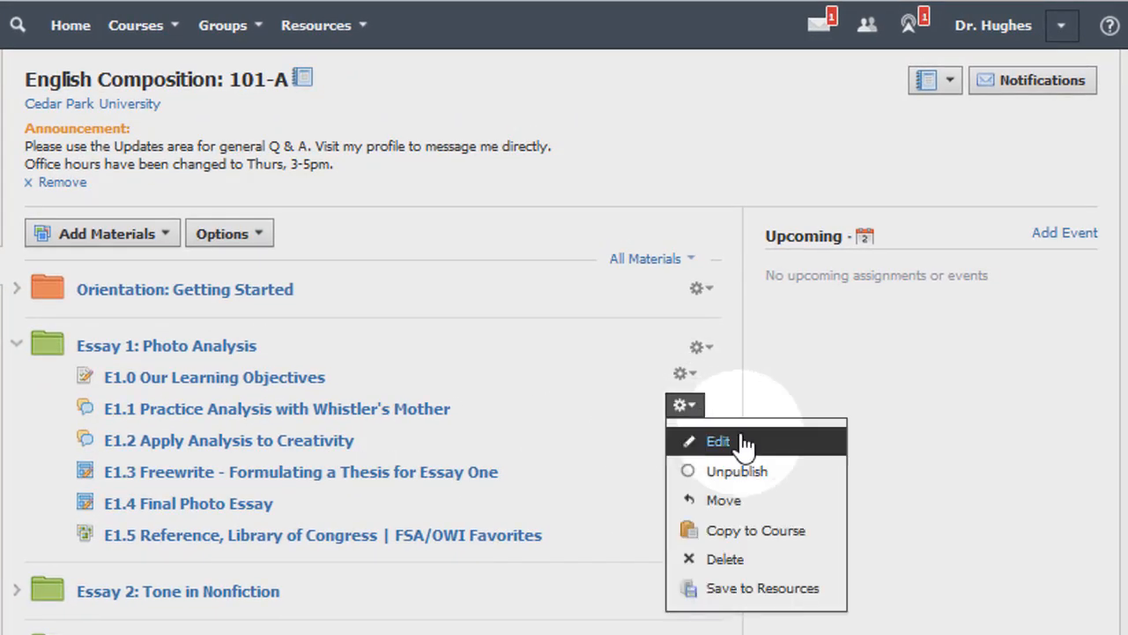
Choose Edit to bring up the Edit Discussion dialog for the E1.1 discussion
left_click(718, 441)
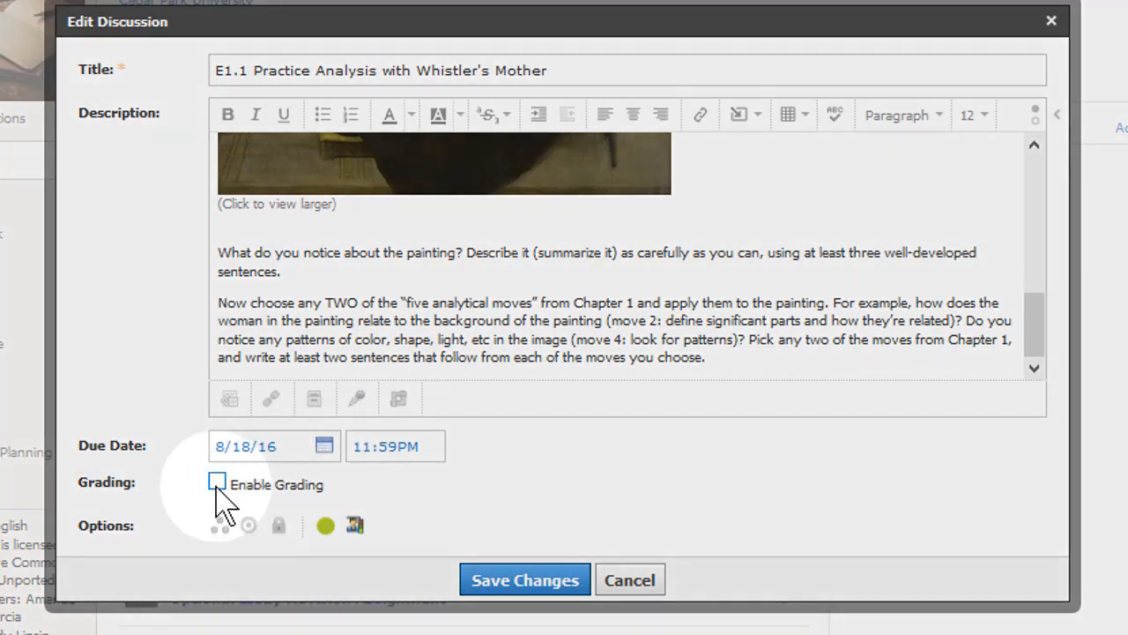
Enable grading for the discussion and file it under the Participation category
left_click(217, 483)
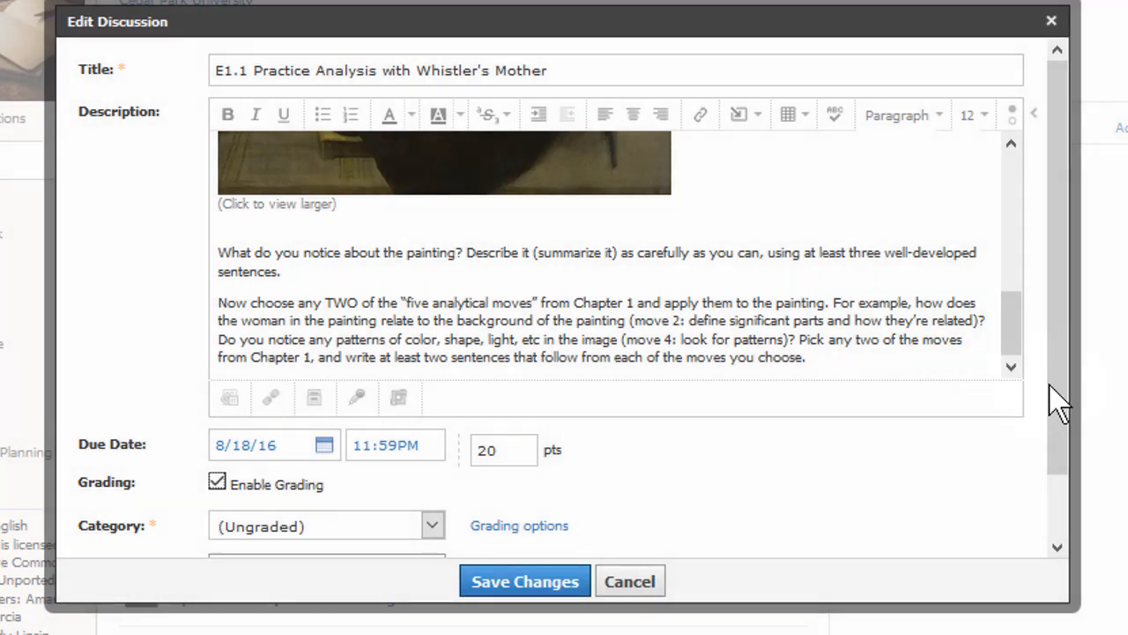
scroll("down", 3)
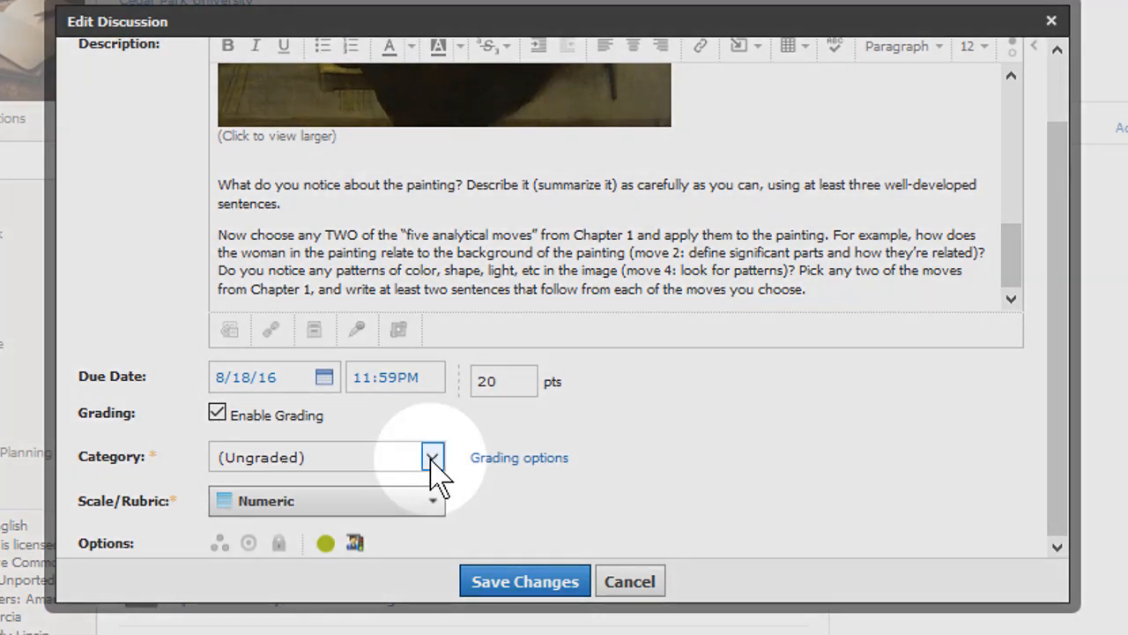
left_click(432, 457)
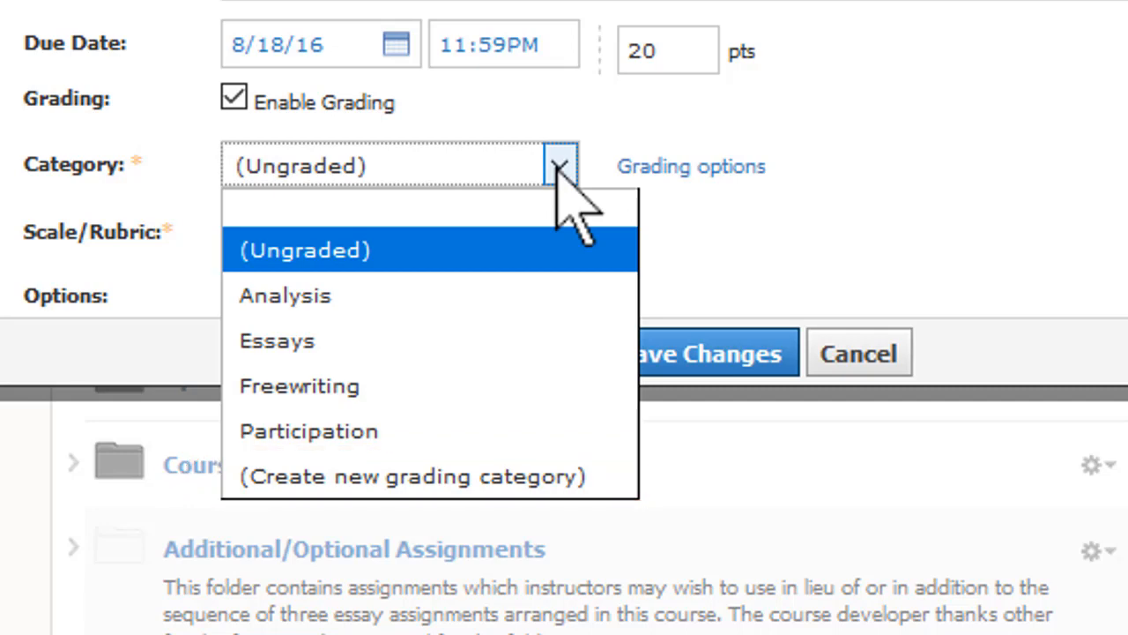
left_click(309, 430)
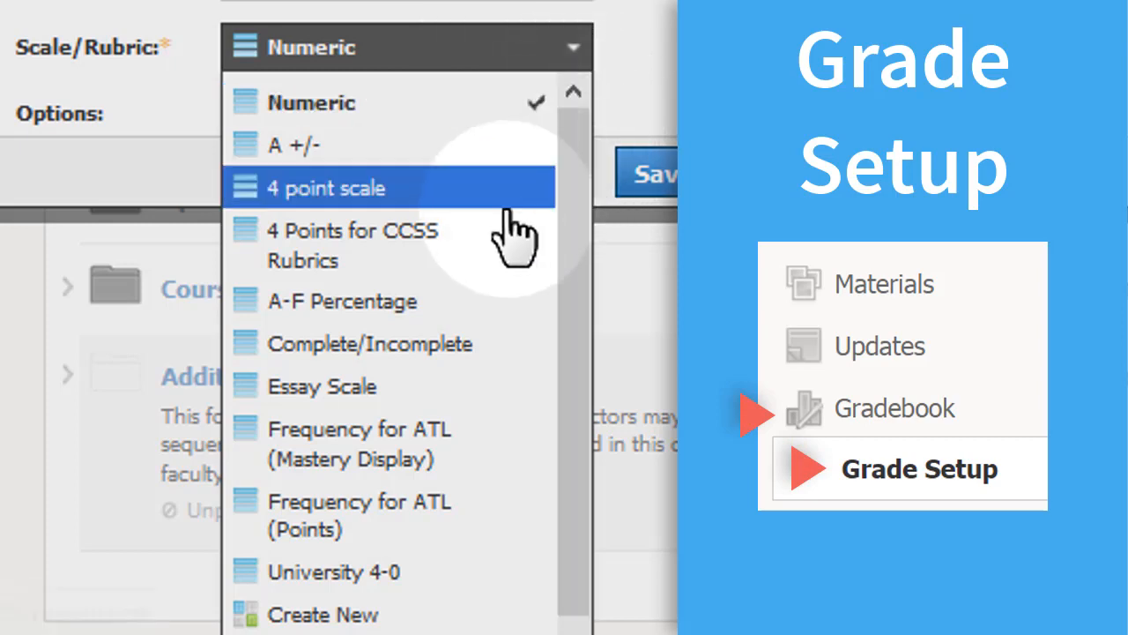
Choose the A-F Percentage scale and toggle publishing off and back on, leaving it published
left_click(342, 299)
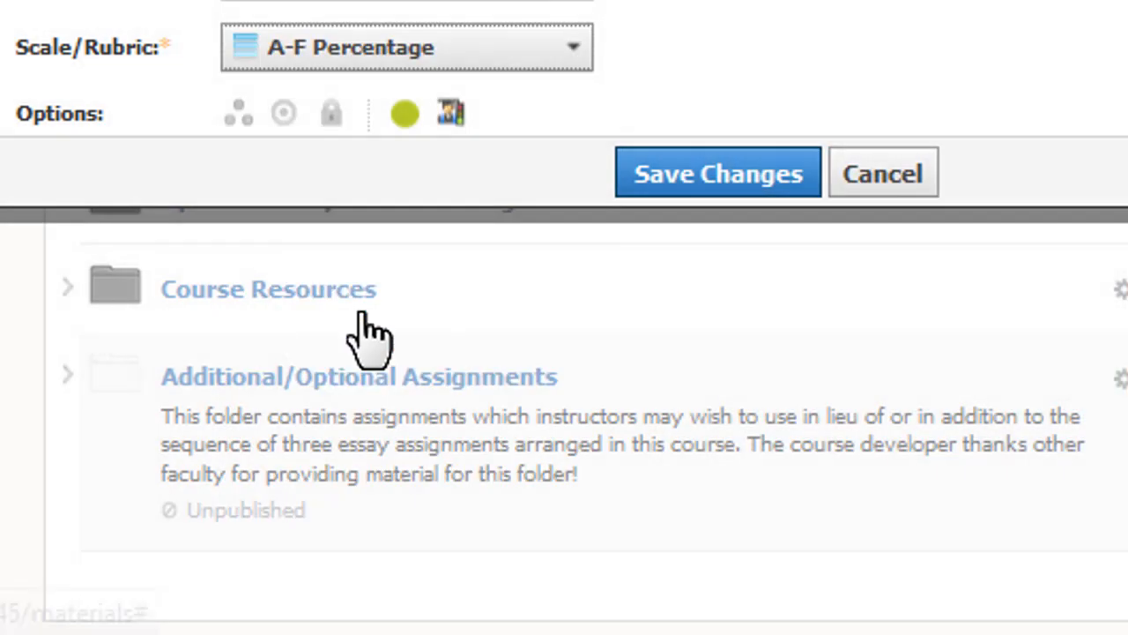
scroll("up", 3)
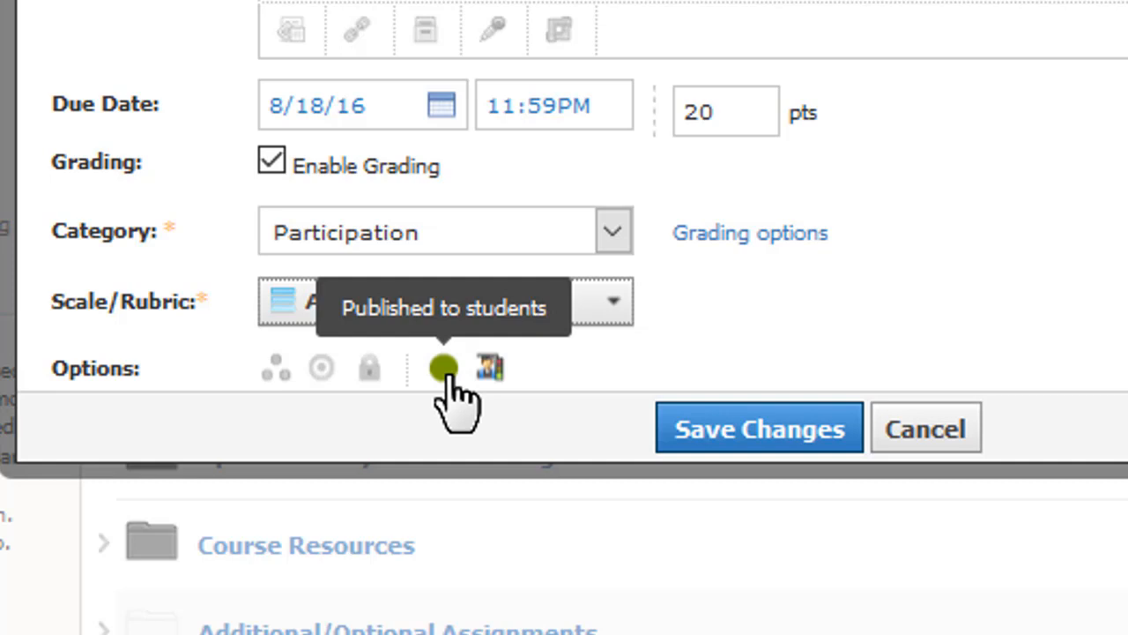
left_click(445, 368)
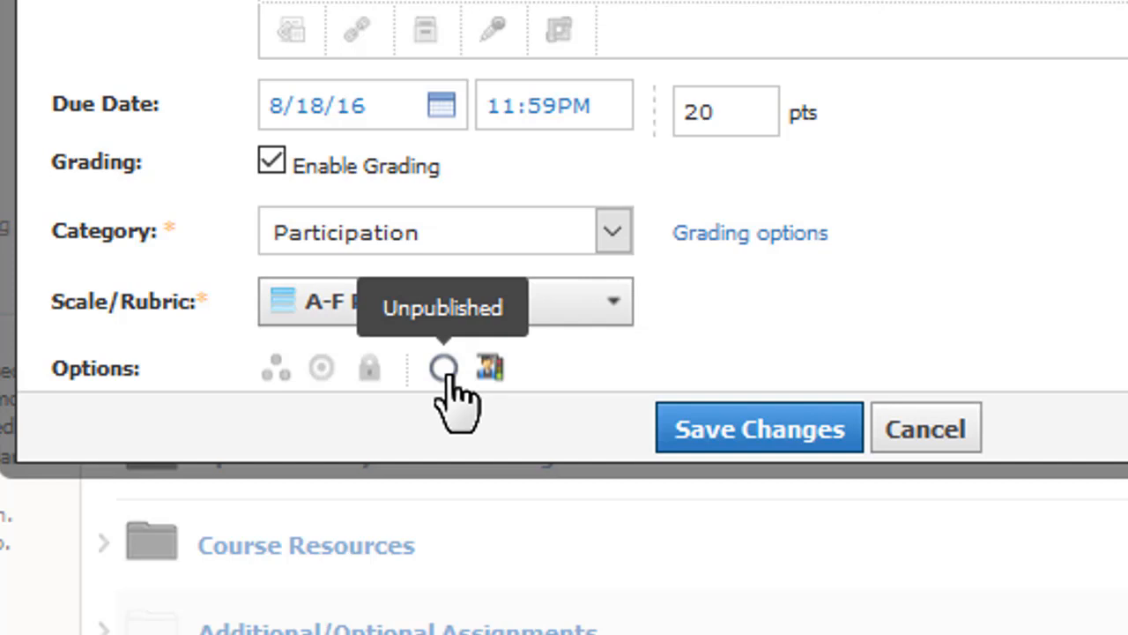
left_click(444, 369)
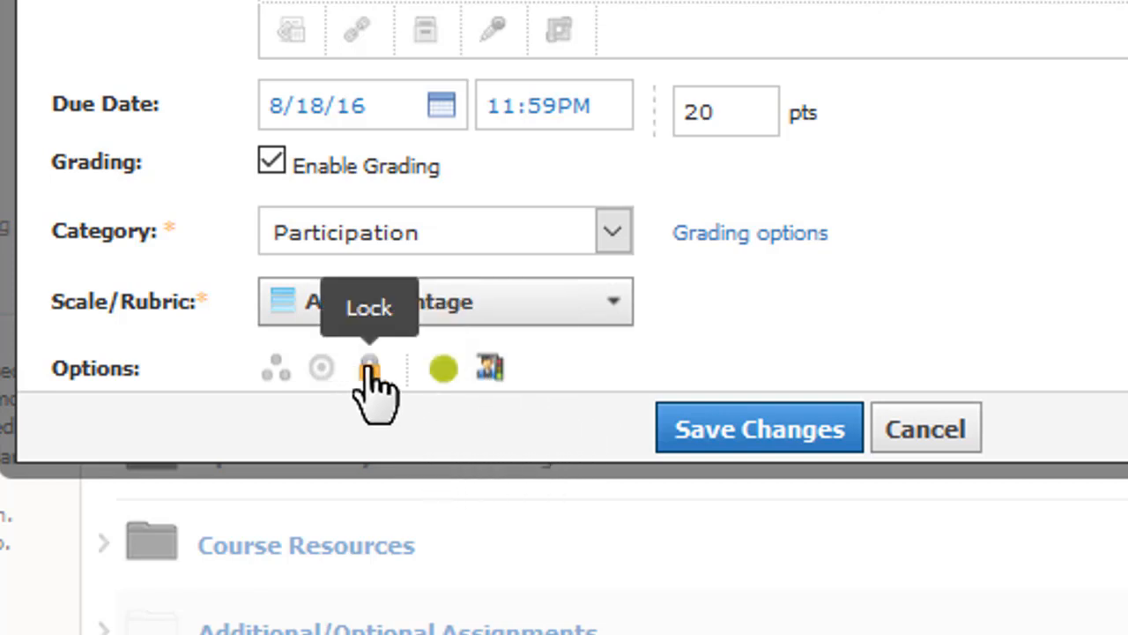
Set the discussion's locking to Lock on 1/26/17 at 11:59PM
left_click(368, 368)
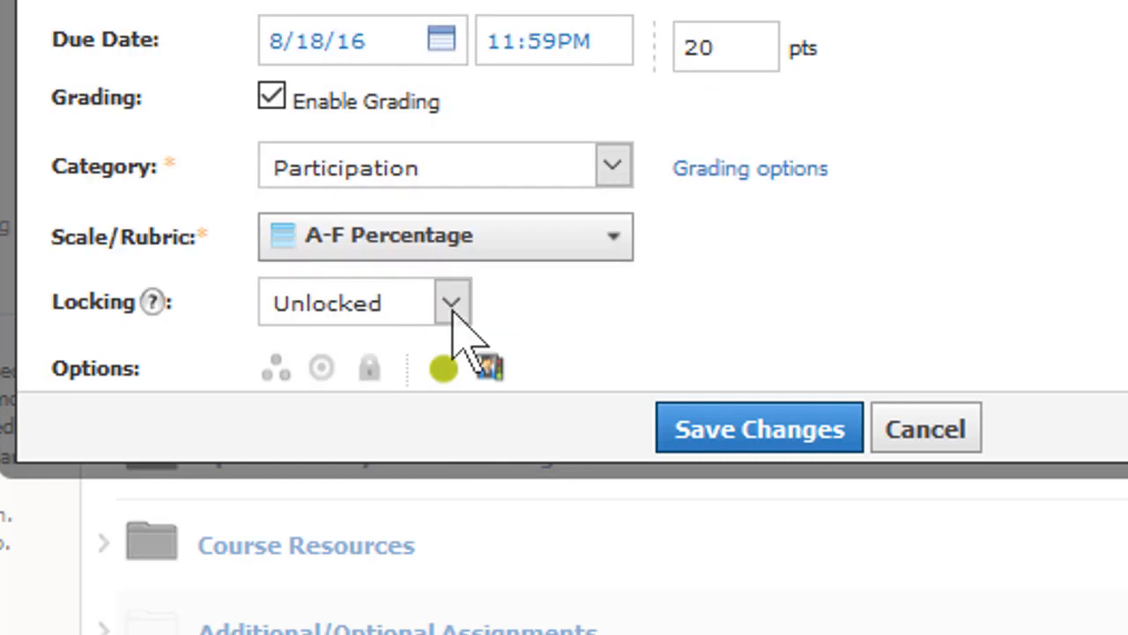
left_click(451, 303)
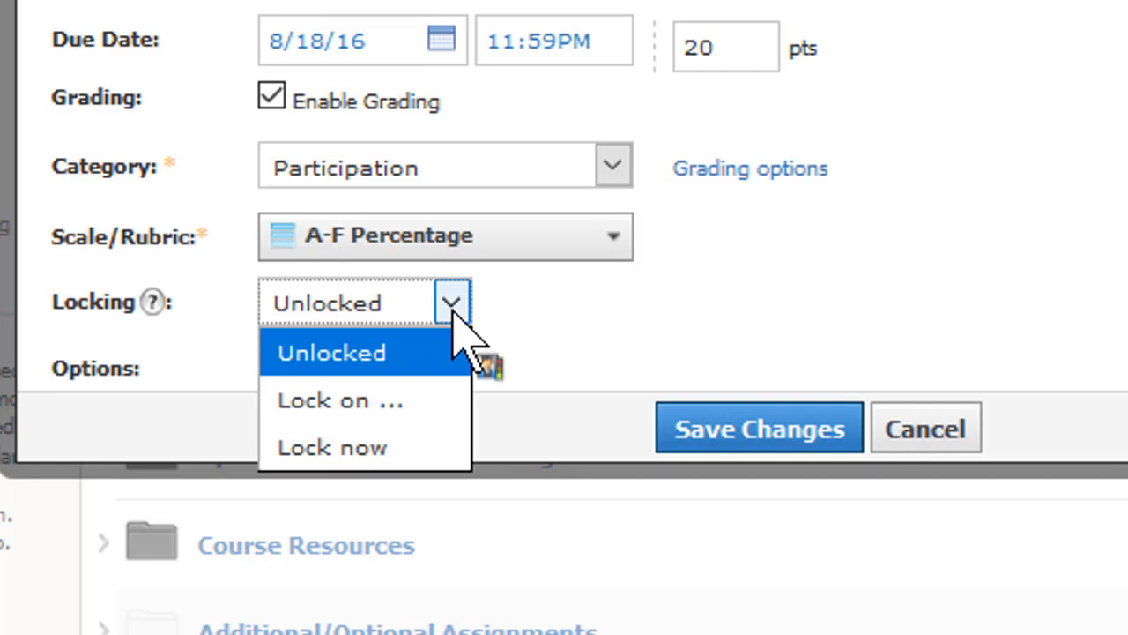
mouse_move(364, 401)
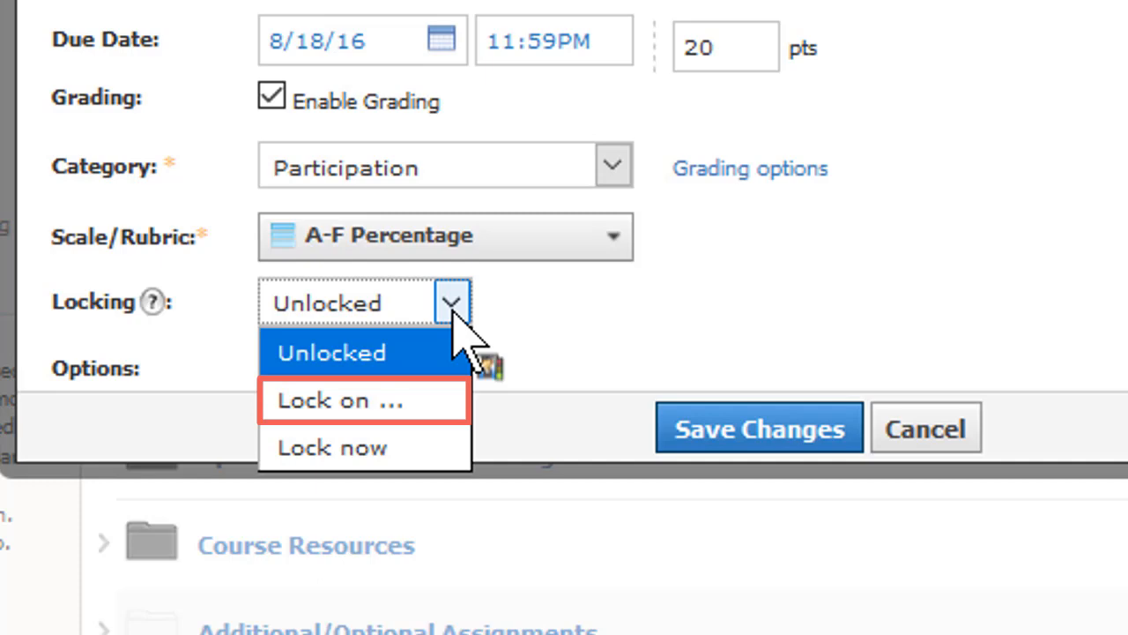
left_click(363, 402)
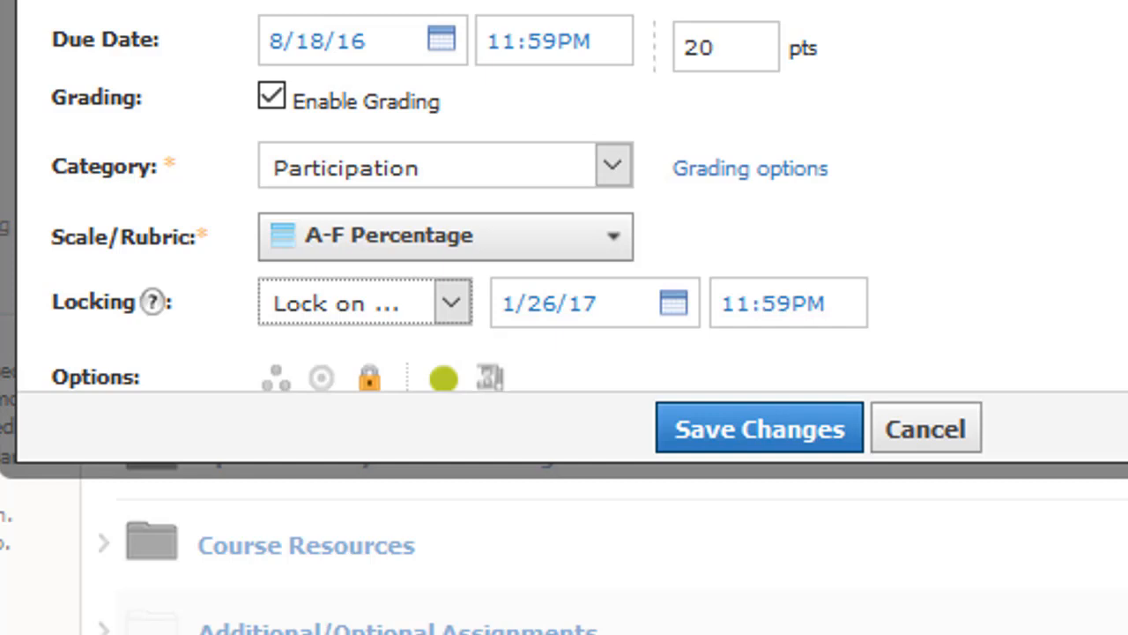
mouse_move(491, 377)
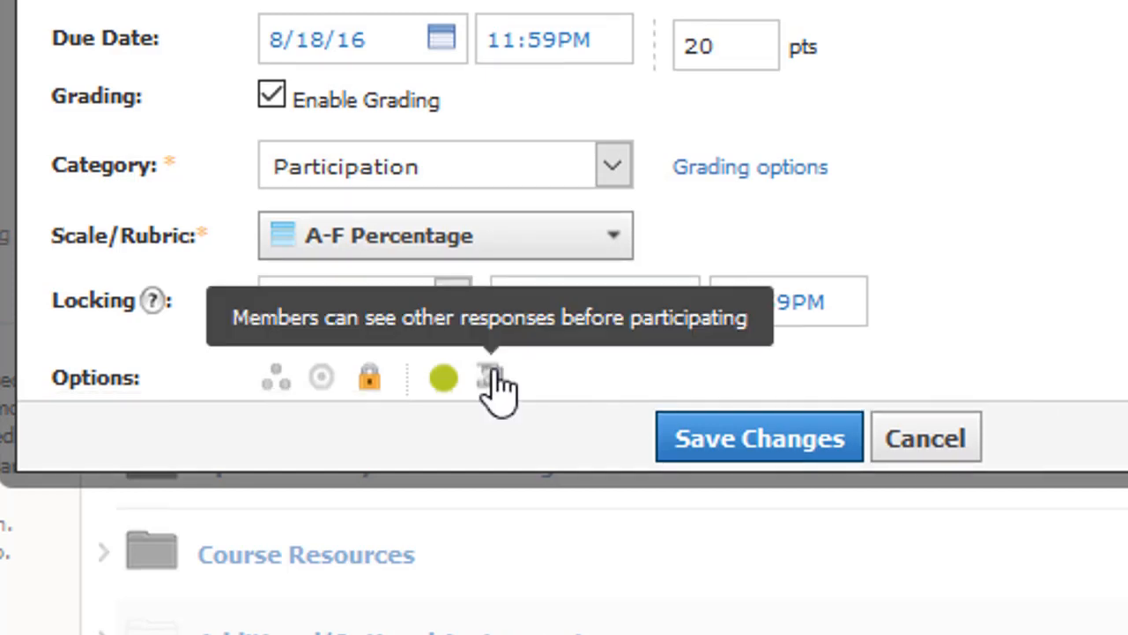
mouse_move(490, 378)
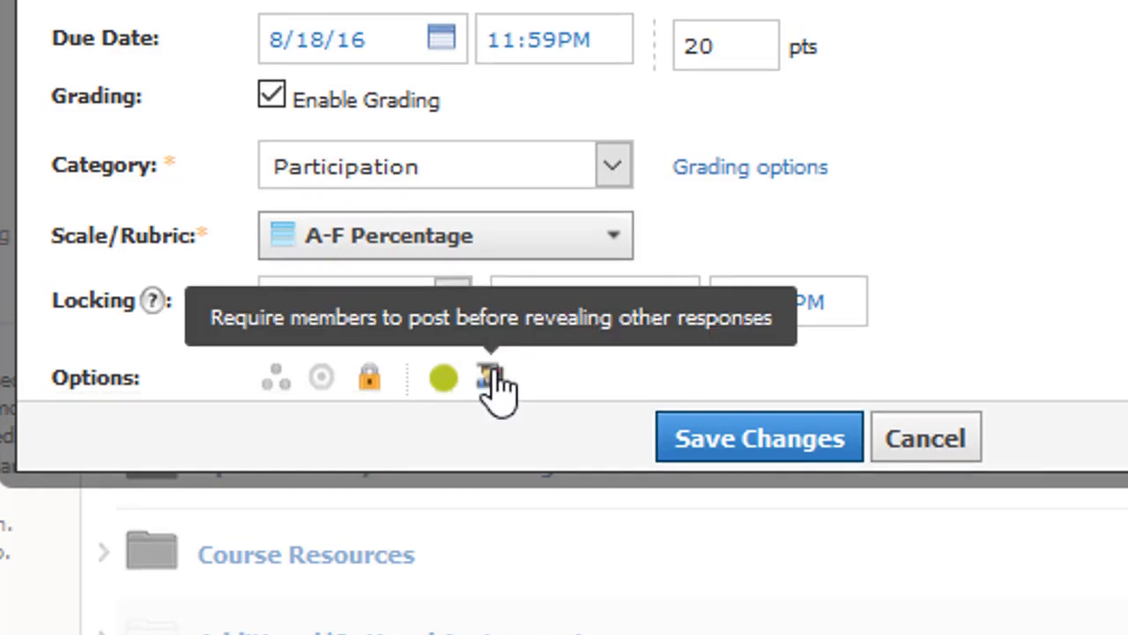